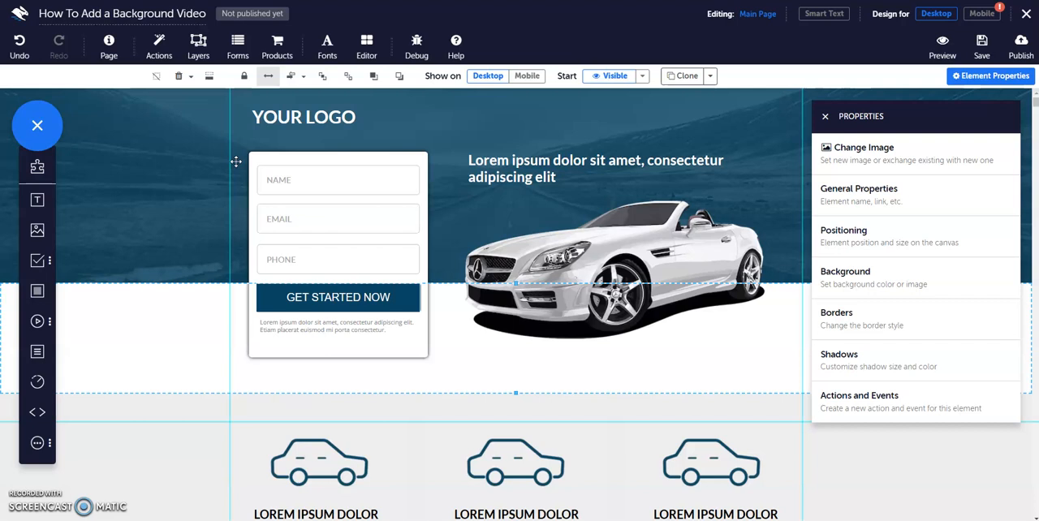
- Show the media elements list in the left element toolbar
click(35, 321)
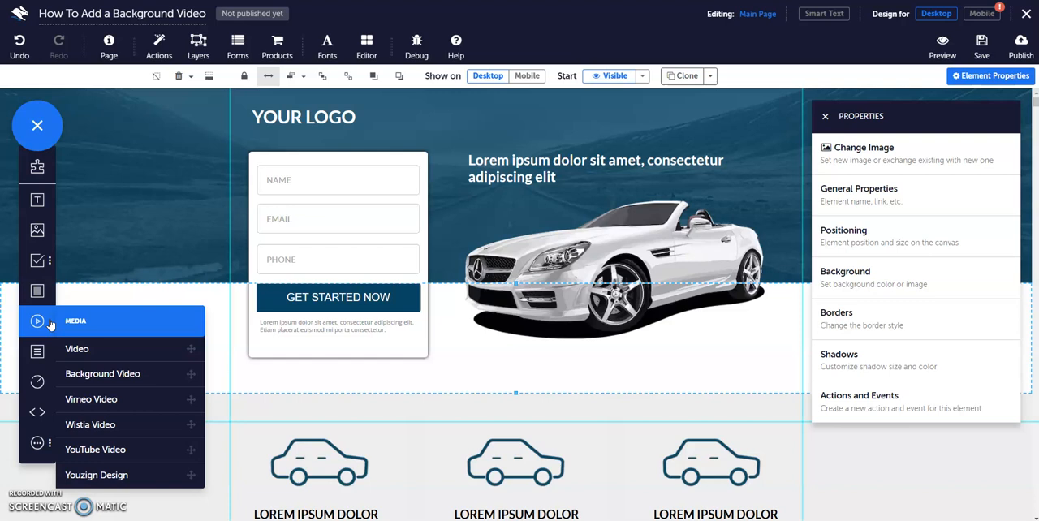
mouse_move(102, 374)
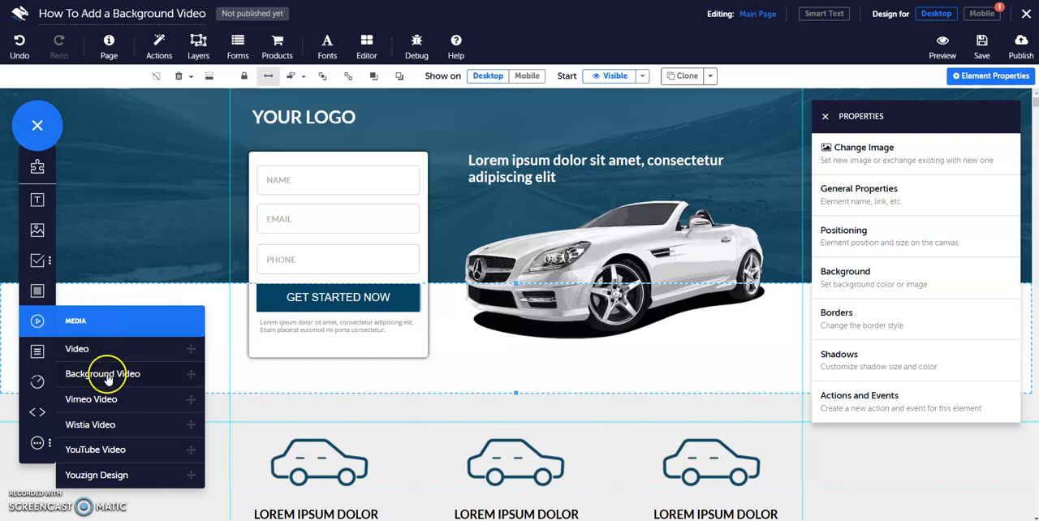
- Insert a Background Video element into the hero section, bringing up its Video Properties
click(102, 373)
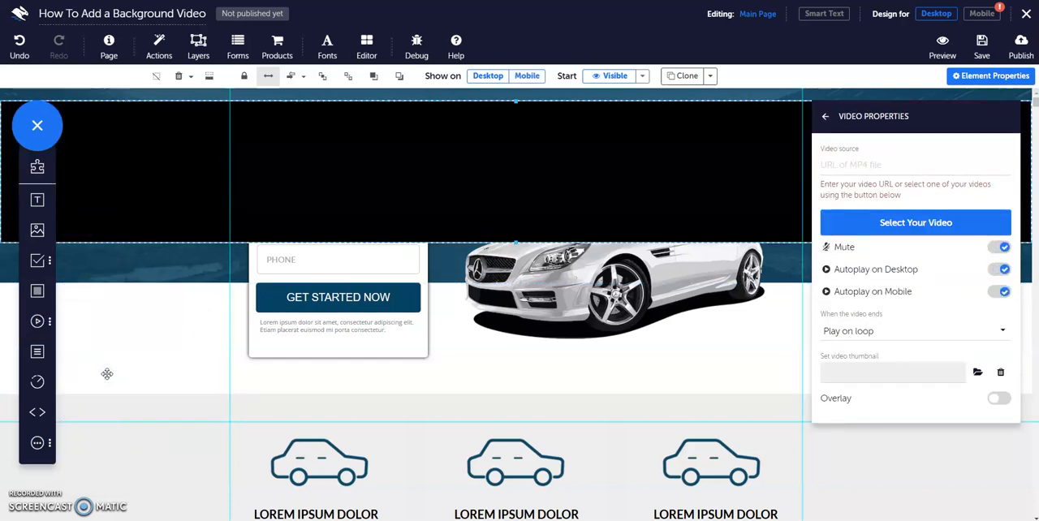
mouse_move(436, 163)
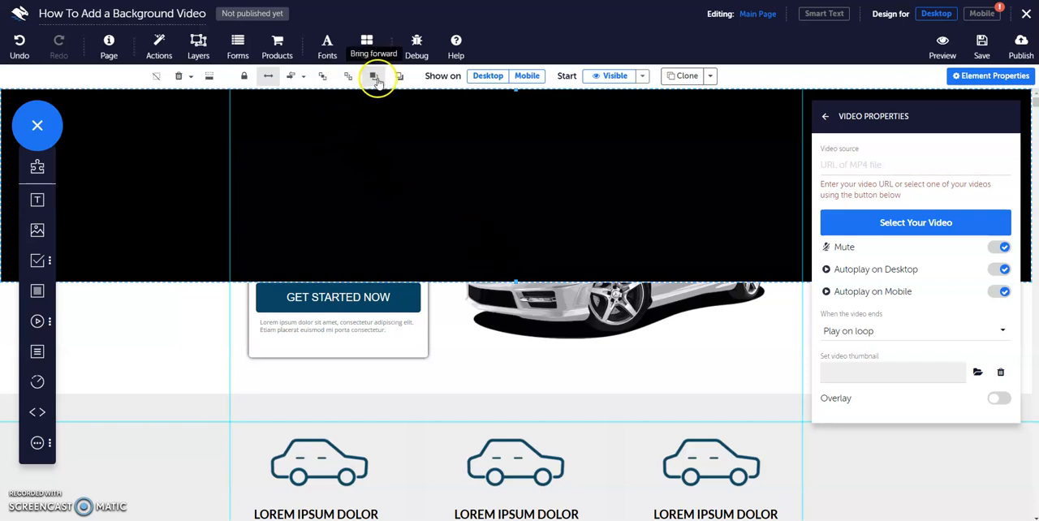
- Send the background video backward so the logo, headline, form and car sit in front
click(399, 74)
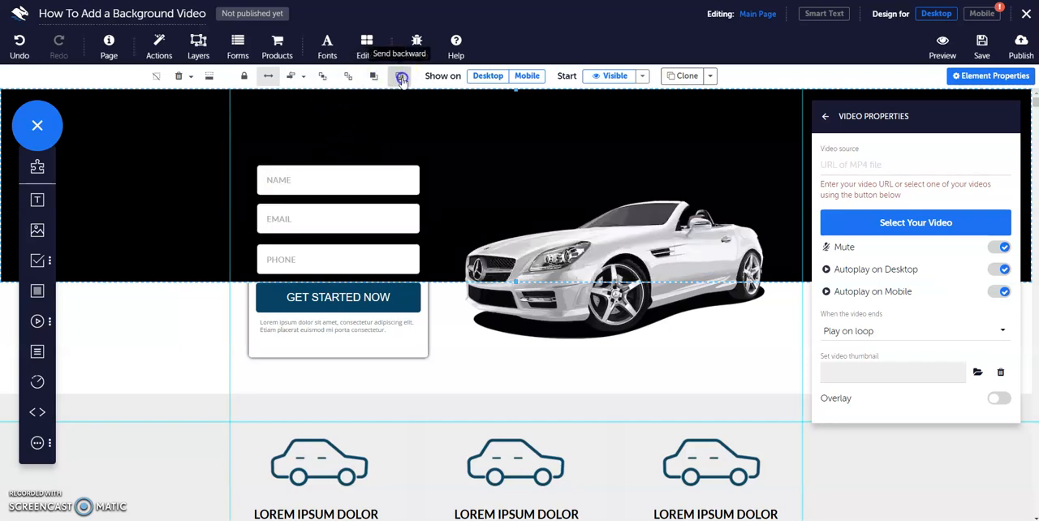
click(373, 75)
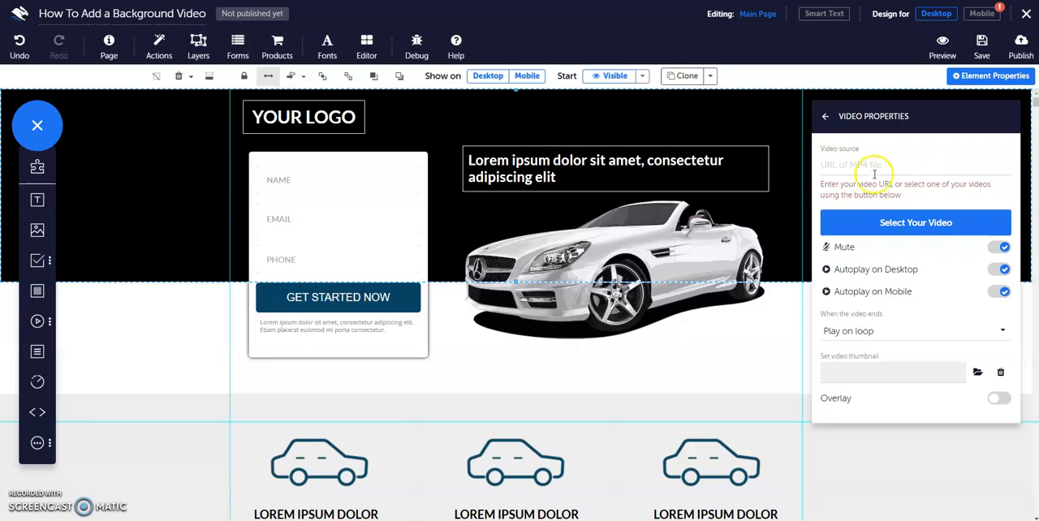
- Choose the Street clip from the video library as the background video source
click(915, 222)
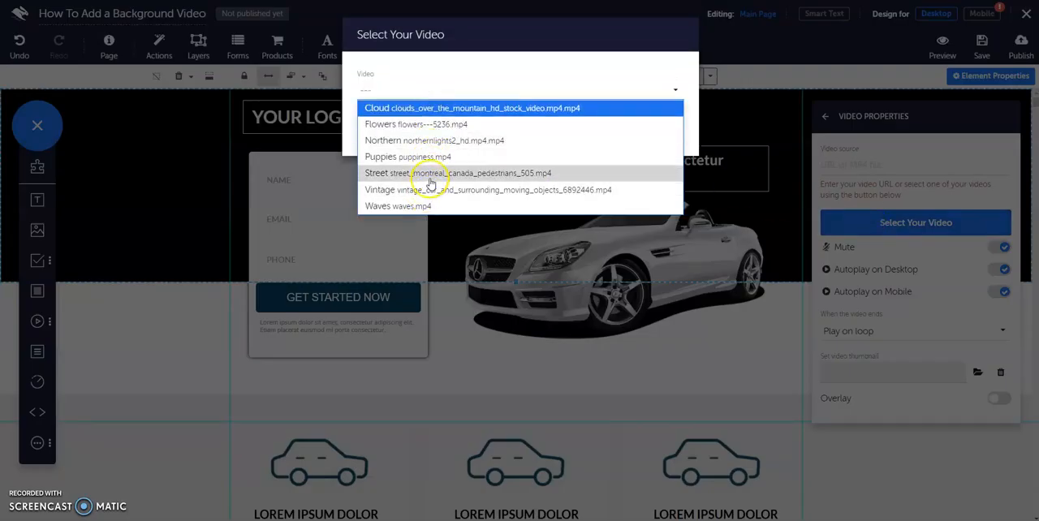
click(386, 172)
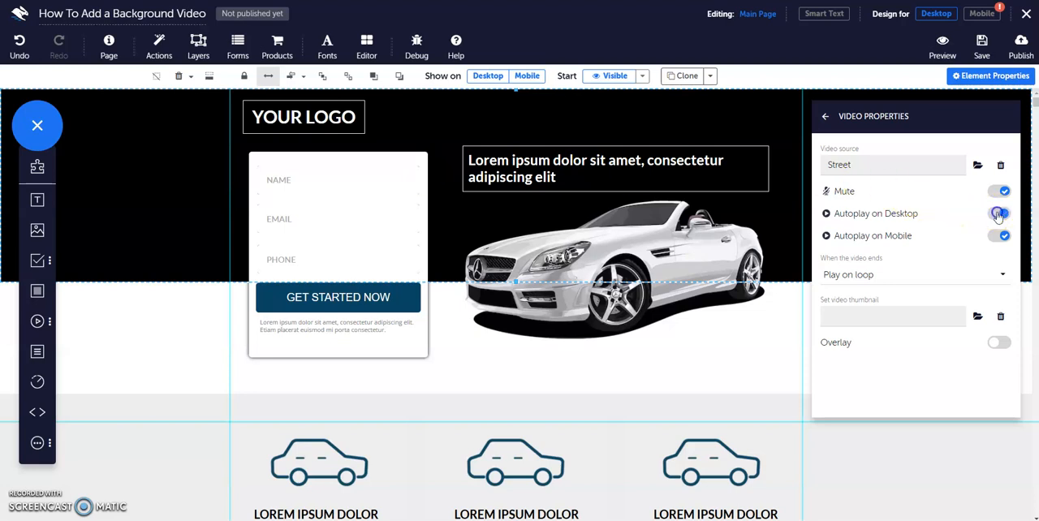
- Keep Mute, Autoplay on Desktop and Autoplay on Mobile switched on for the video
click(1000, 214)
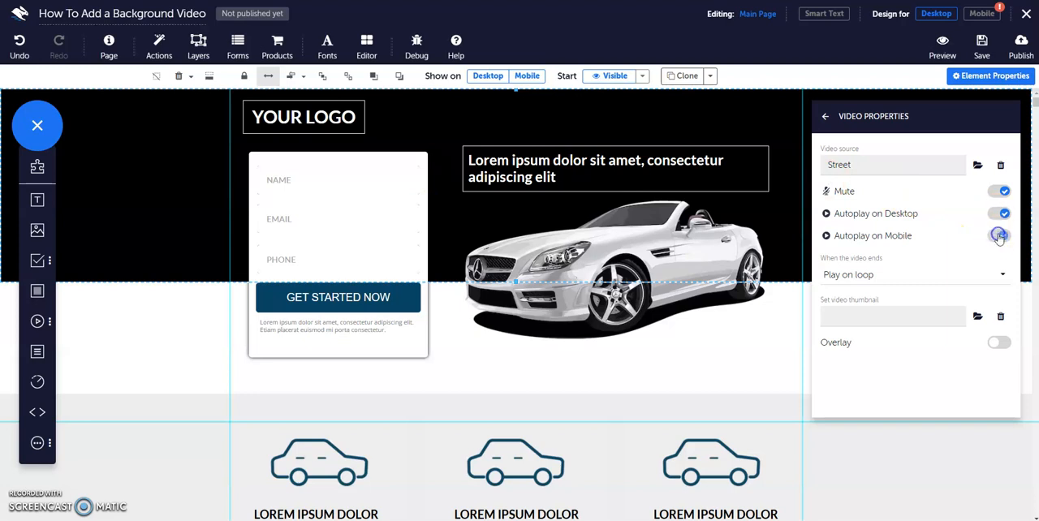
click(1000, 236)
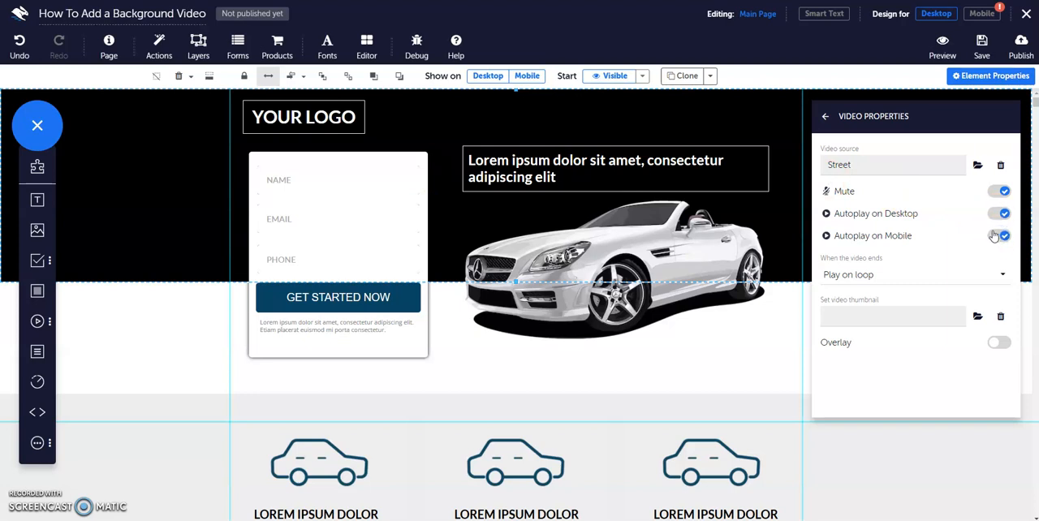
mouse_move(993, 234)
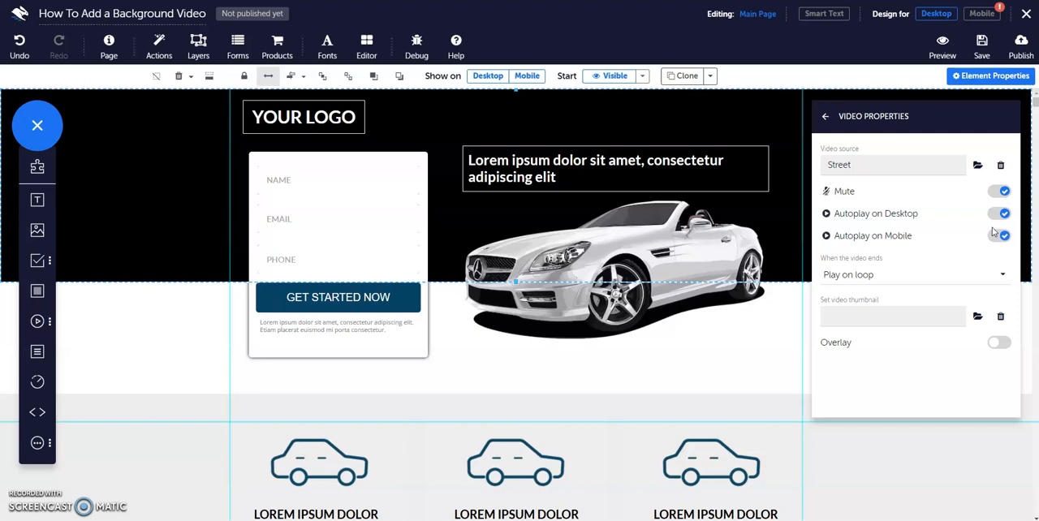
click(1000, 191)
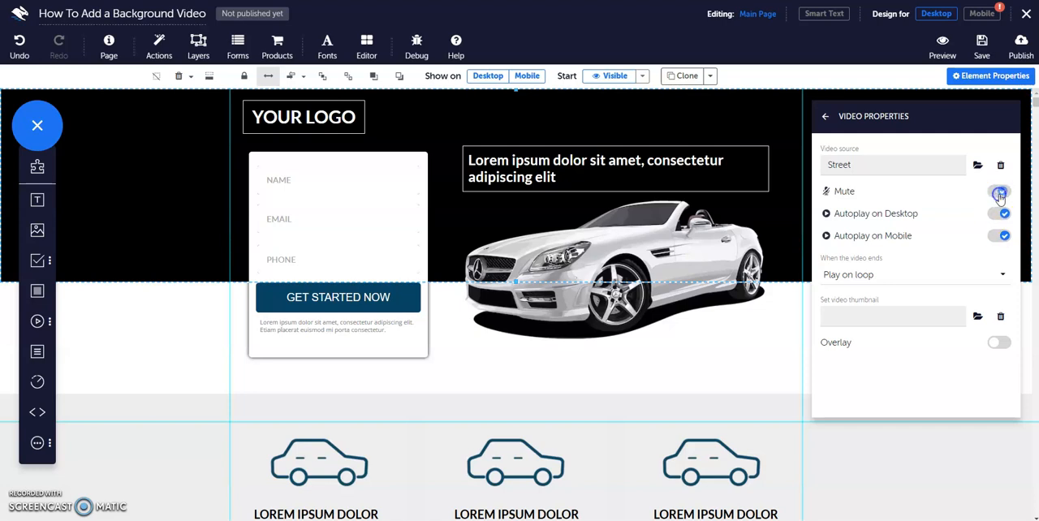
click(998, 192)
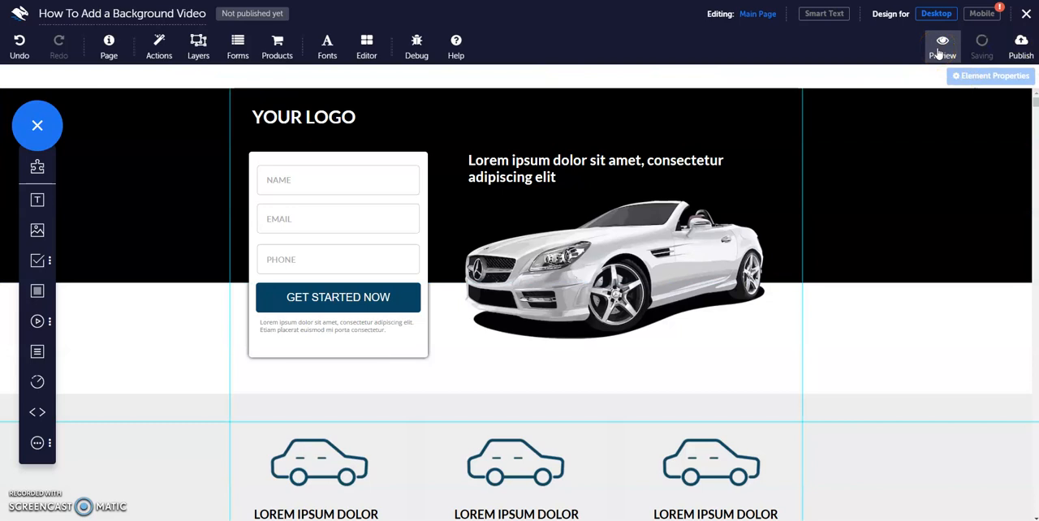
- Preview the page with the Street video playing behind the hero form and car
click(941, 42)
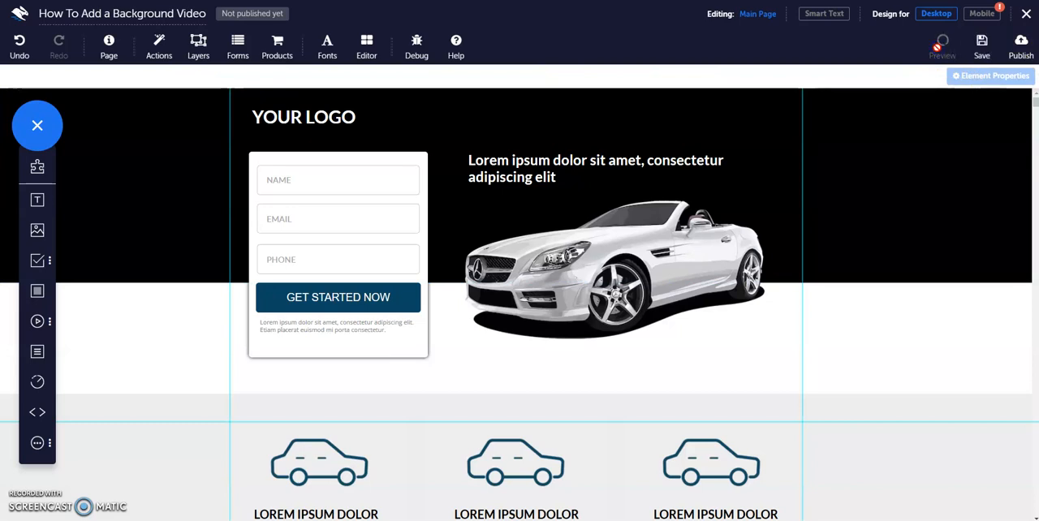
click(941, 42)
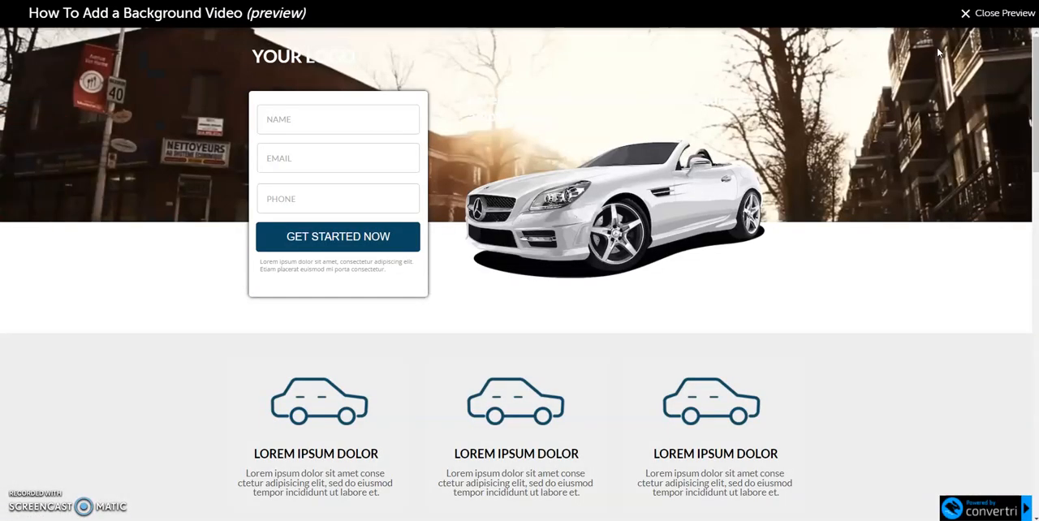